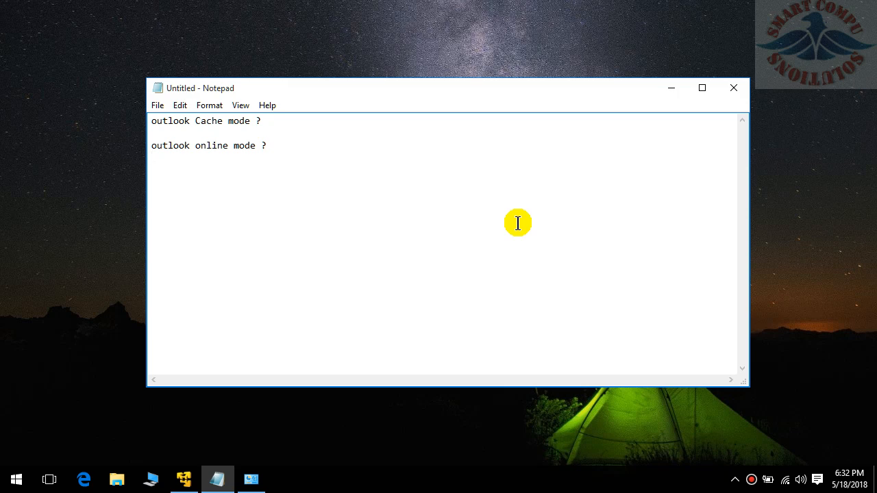
- End the Notepad questions with a new line and bring up the Start menu
{"action": "key", "text": "Return"}
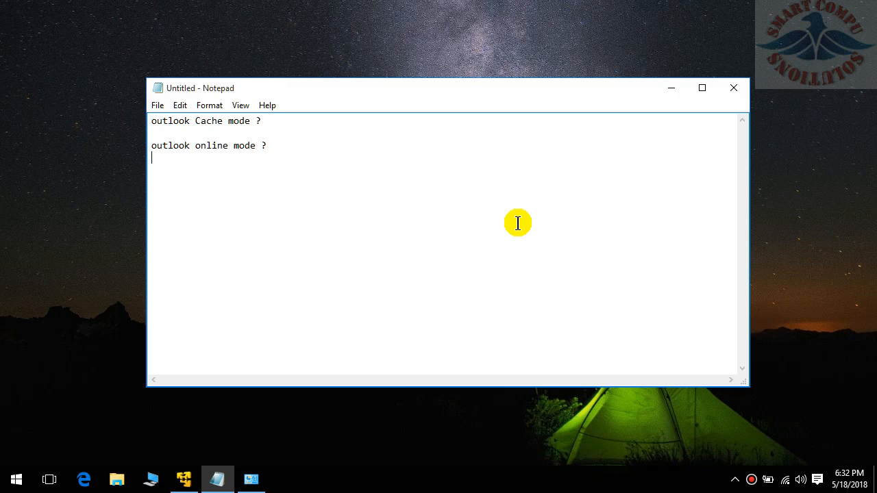
{"action": "left_click", "coordinate": [15, 479]}
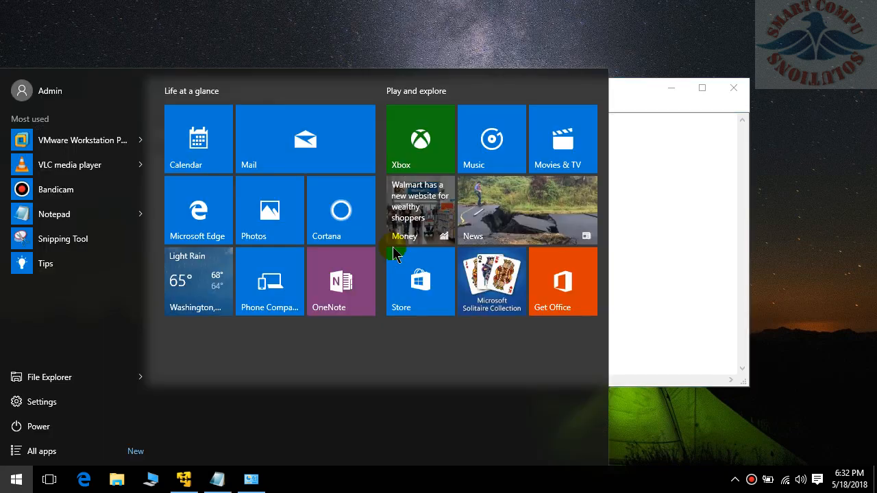
- Launch Outlook by searching 'out' and open Account Settings from File > Info
{"action": "type", "text": "out"}
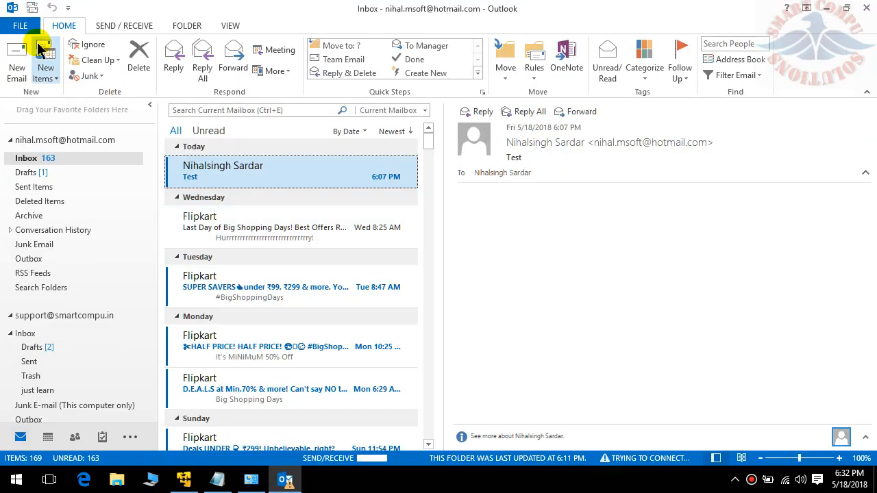
{"action": "mouse_move", "coordinate": [535, 140]}
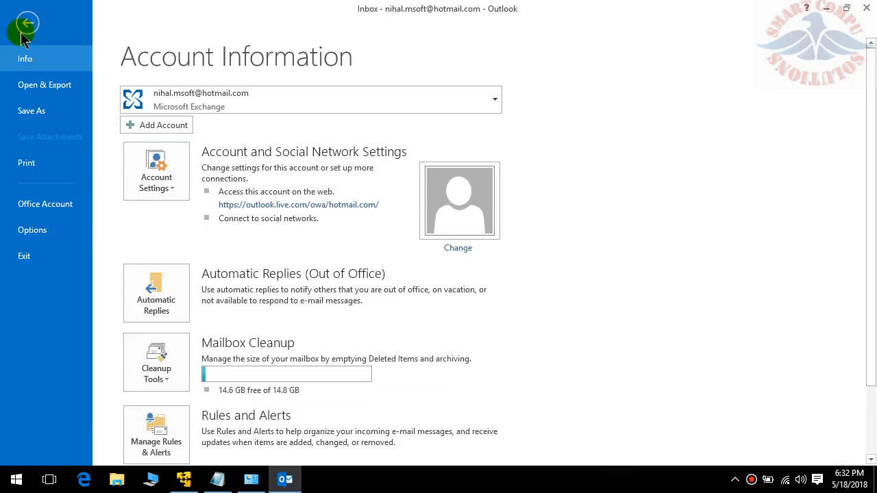
{"action": "left_click", "coordinate": [156, 171]}
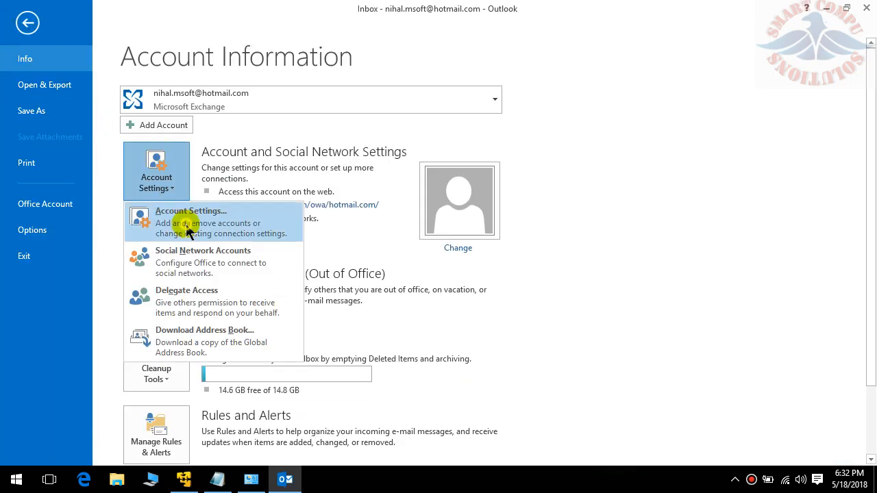
{"action": "left_click", "coordinate": [192, 211]}
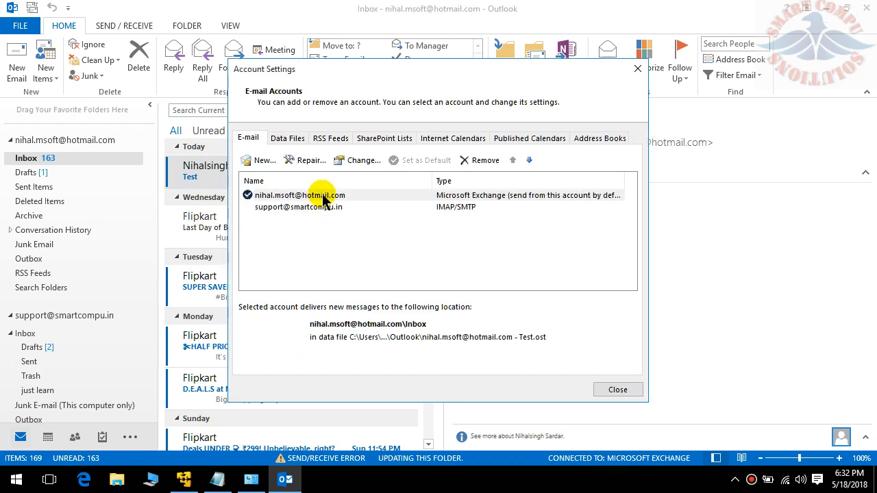
- In the Exchange account's settings, toggle Use Cached Exchange Mode off and back on
{"action": "left_click", "coordinate": [300, 195]}
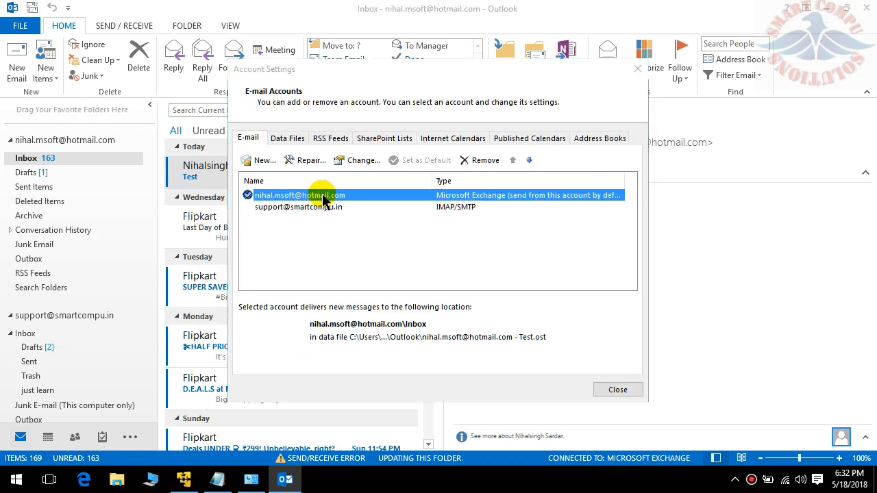
{"action": "left_click", "coordinate": [357, 160]}
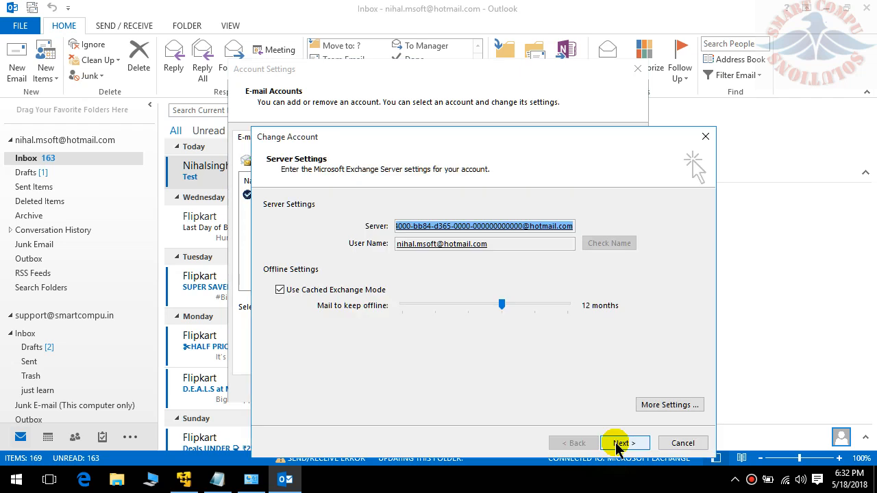
{"action": "mouse_move", "coordinate": [305, 278]}
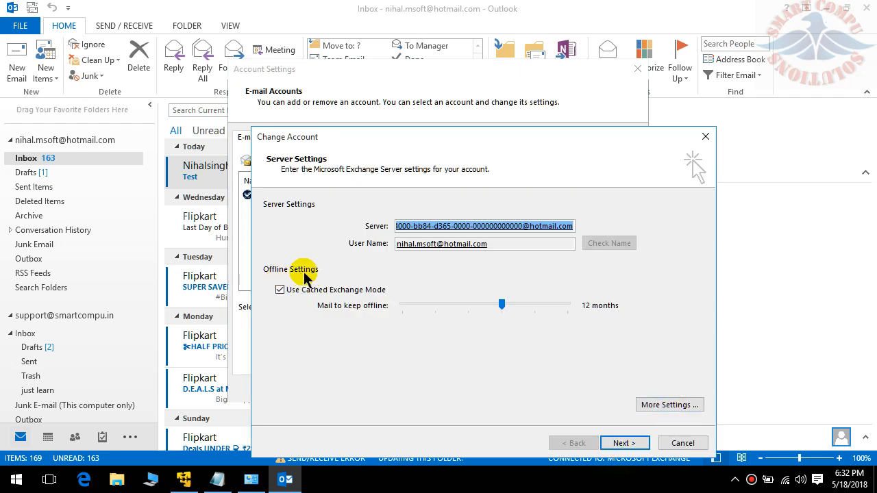
{"action": "mouse_move", "coordinate": [342, 301]}
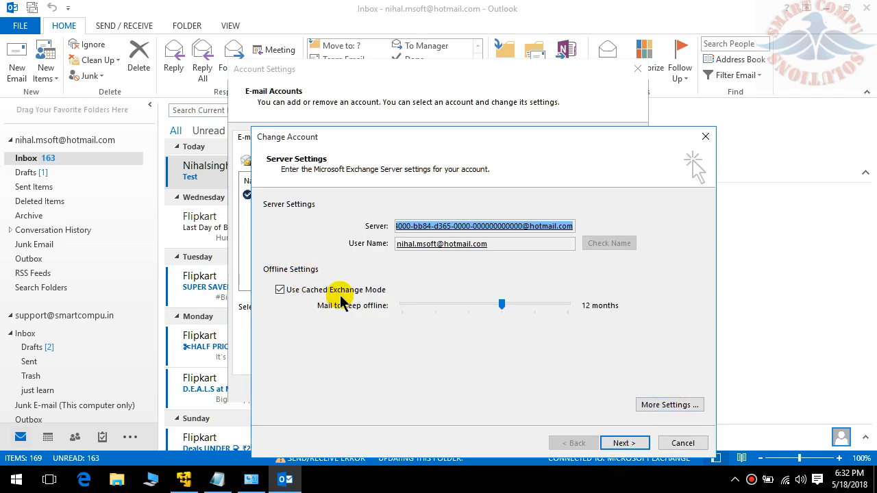
{"action": "mouse_move", "coordinate": [314, 323]}
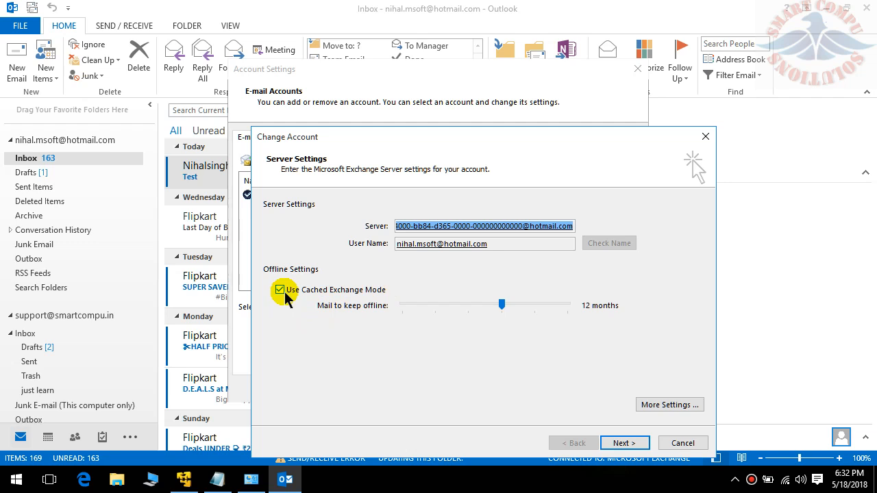
{"action": "mouse_move", "coordinate": [446, 365]}
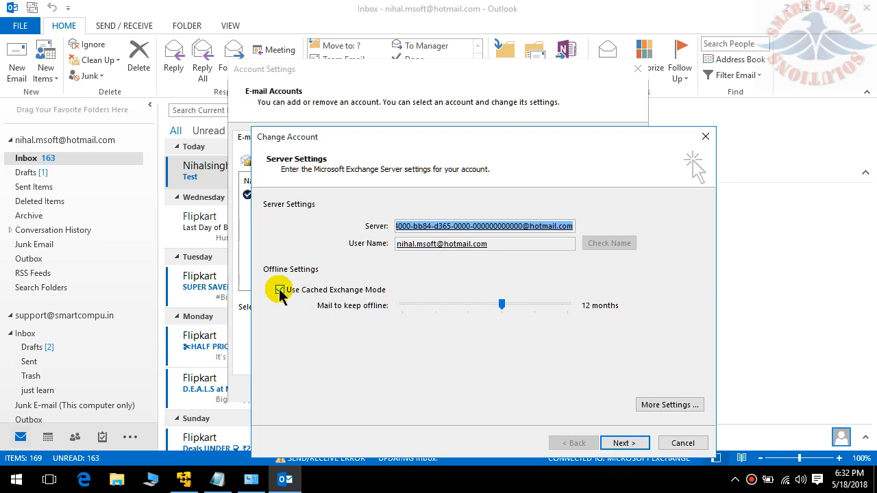
{"action": "left_click", "coordinate": [279, 289]}
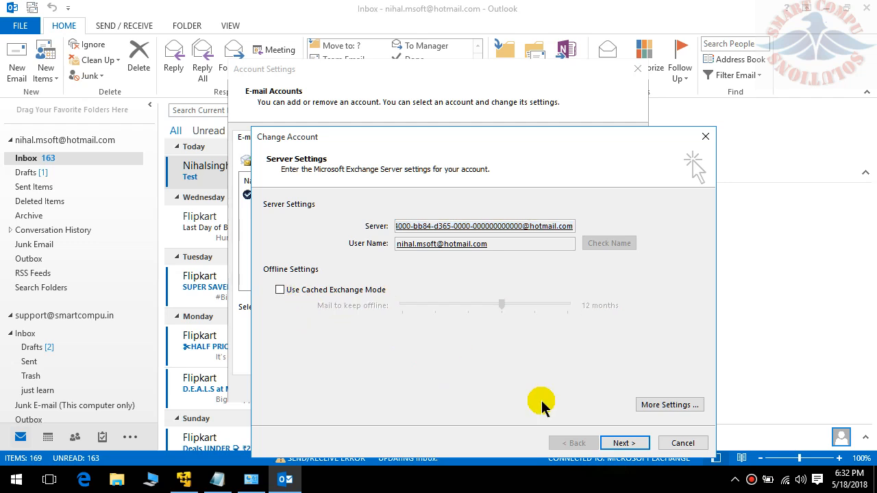
{"action": "mouse_move", "coordinate": [363, 339]}
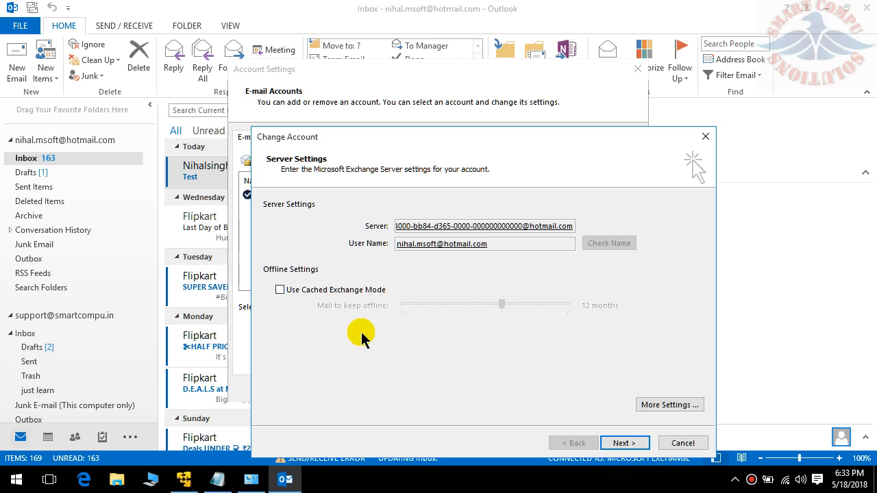
{"action": "left_click", "coordinate": [280, 289]}
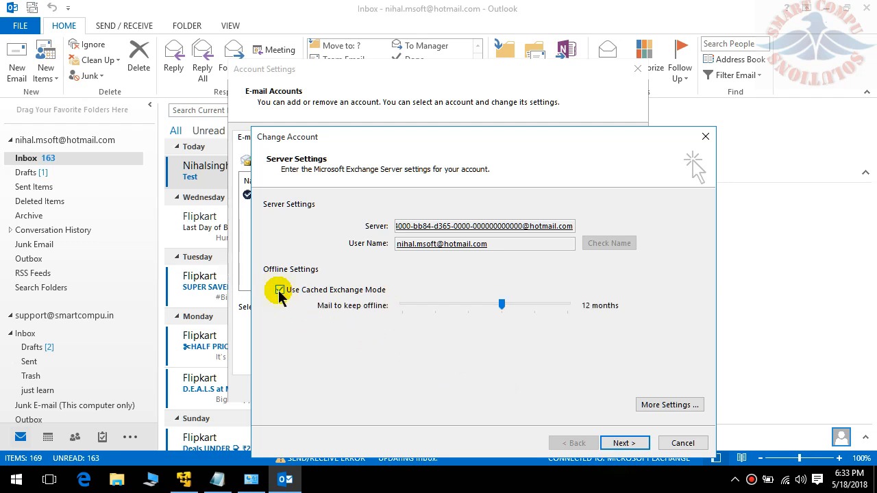
- Finish the Exchange account change and view the Data Files list
{"action": "left_click", "coordinate": [624, 443]}
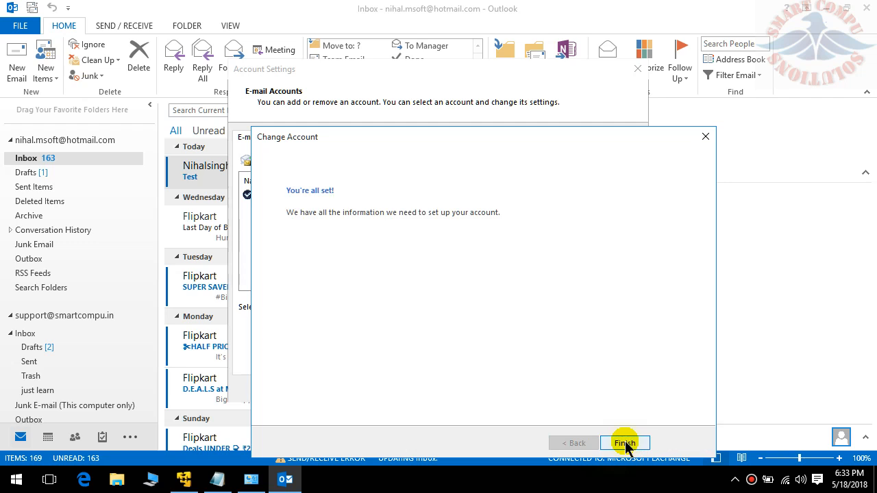
{"action": "left_click", "coordinate": [624, 443]}
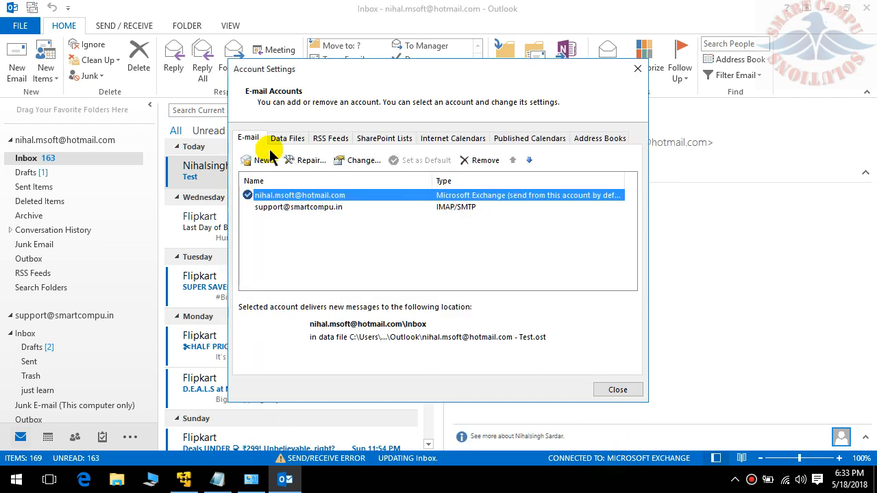
{"action": "left_click", "coordinate": [287, 138]}
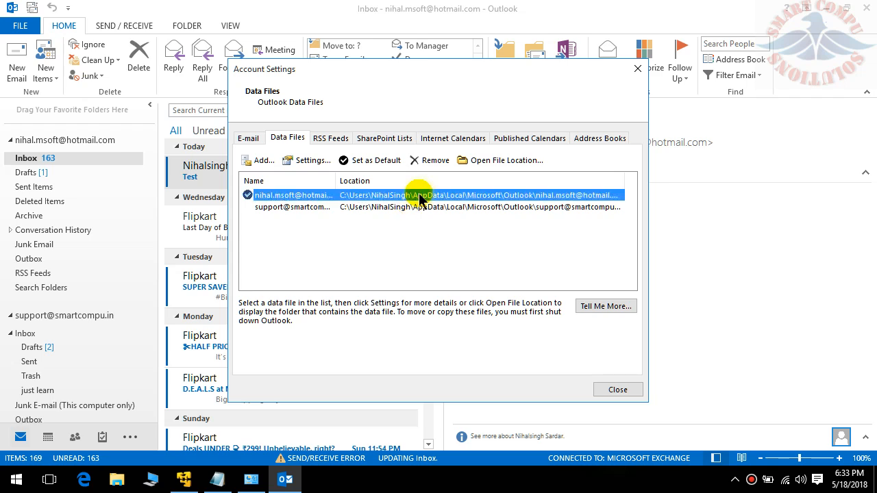
- View the Exchange data file's AppData Outlook folder in Explorer, then minimize it
{"action": "left_click", "coordinate": [501, 160]}
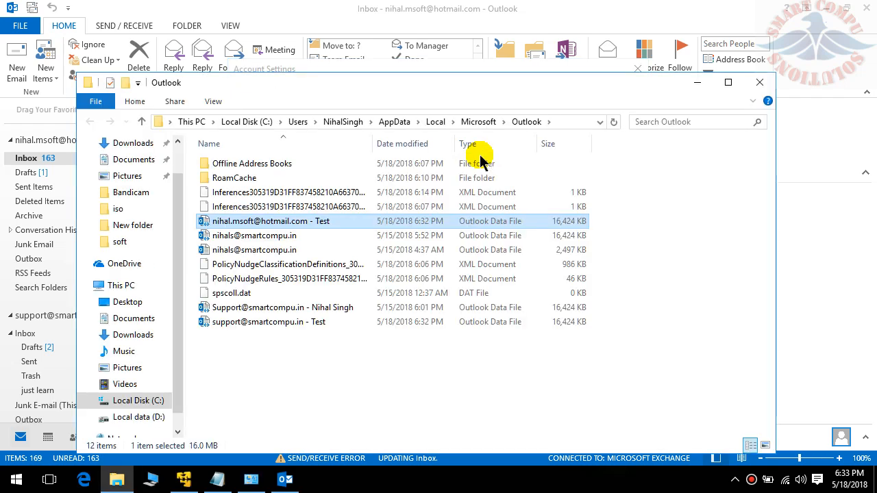
{"action": "mouse_move", "coordinate": [336, 221]}
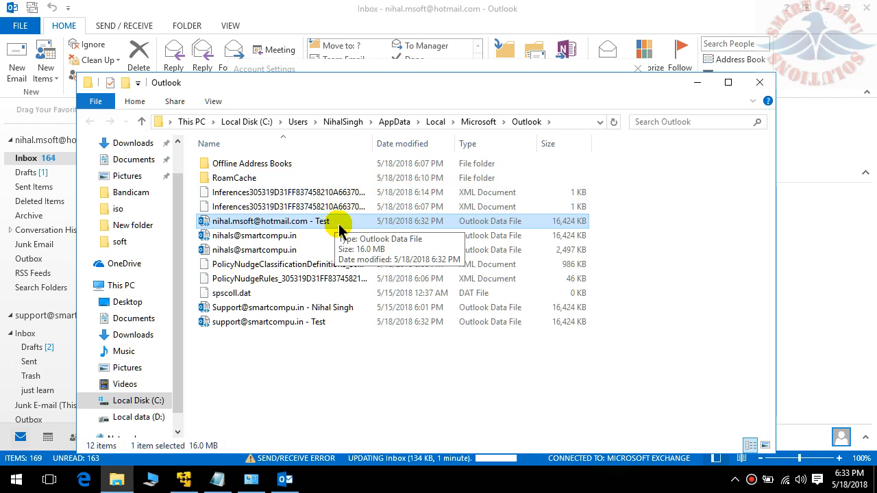
{"action": "mouse_move", "coordinate": [343, 279]}
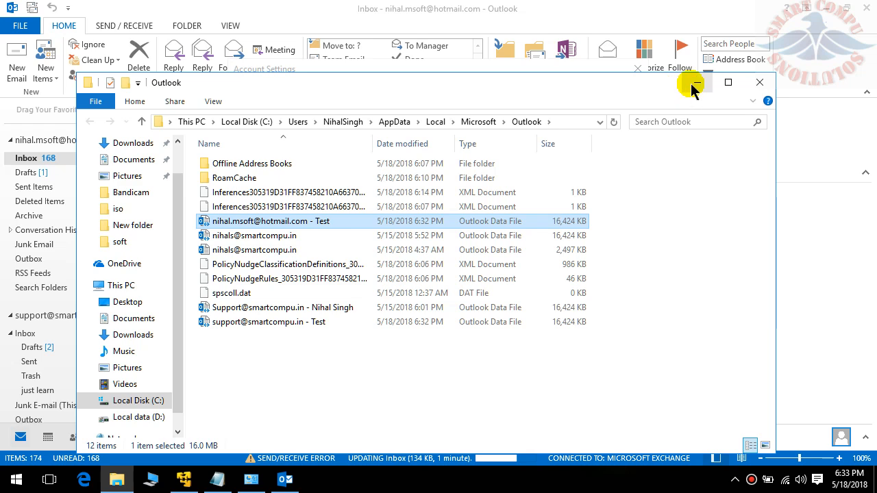
{"action": "left_click", "coordinate": [695, 83]}
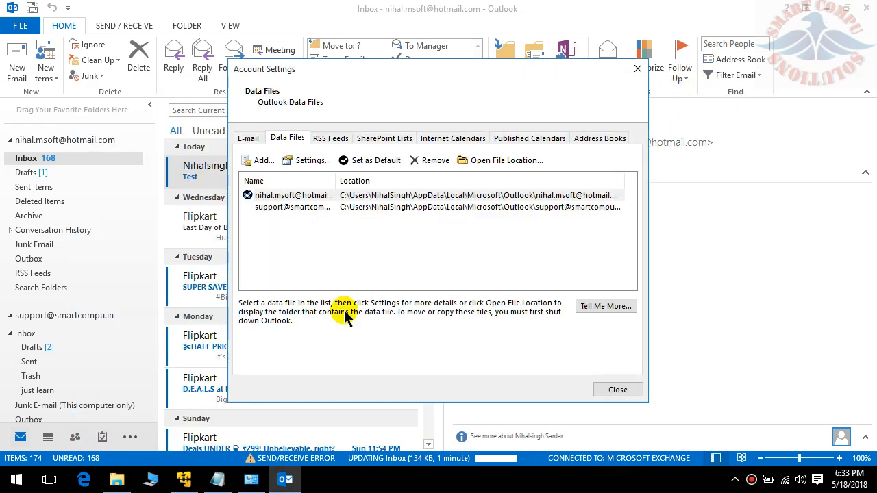
{"action": "mouse_move", "coordinate": [383, 277]}
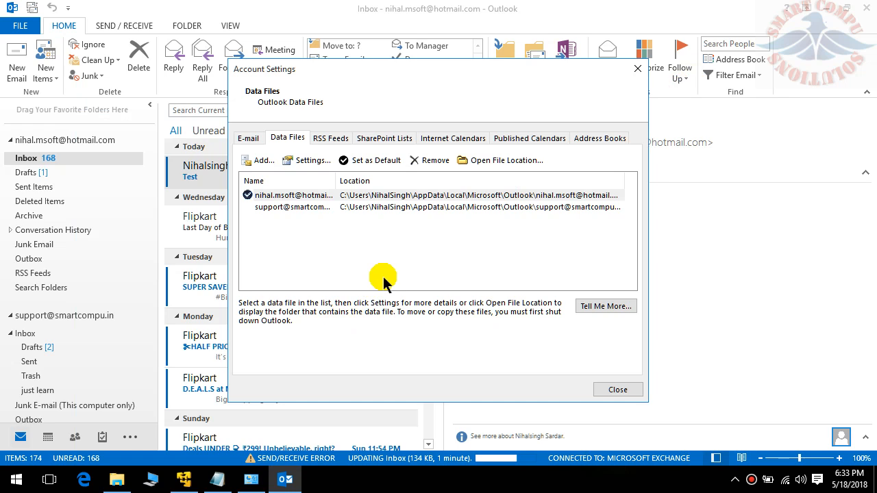
{"action": "mouse_move", "coordinate": [584, 104]}
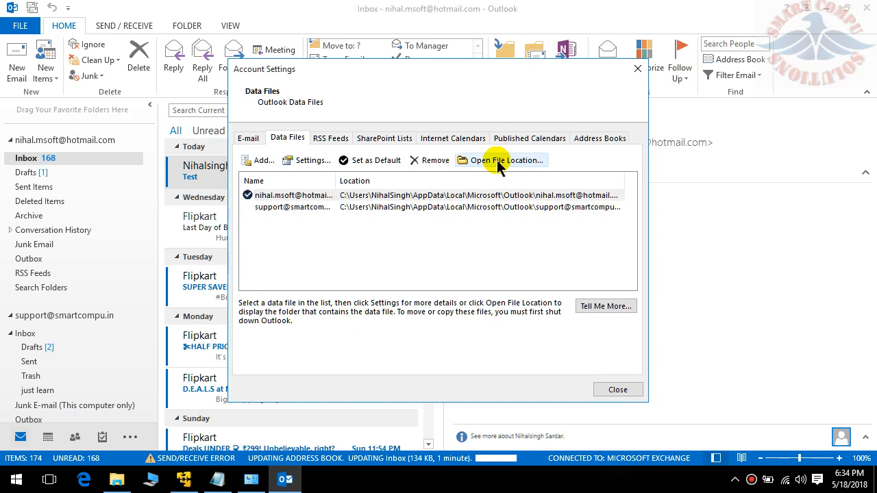
{"action": "mouse_move", "coordinate": [586, 342]}
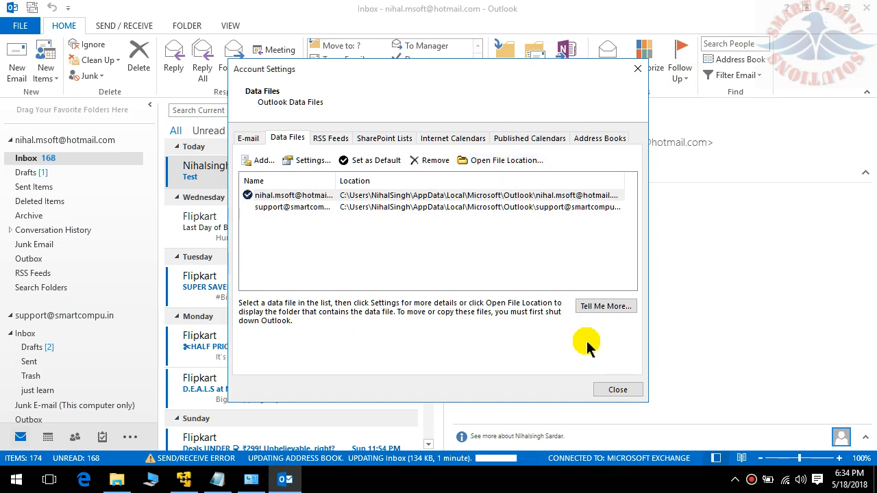
- Close the Account Settings dialog to return to the hotmail Inbox
{"action": "left_click", "coordinate": [617, 390]}
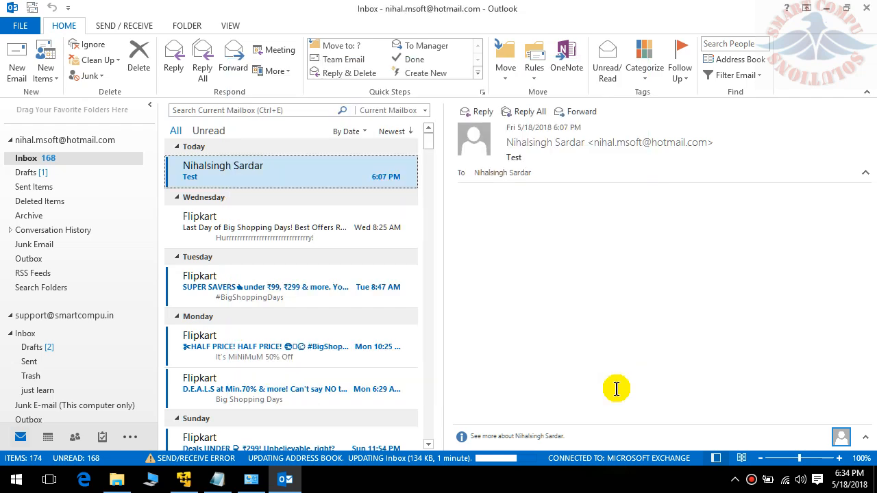
{"action": "mouse_move", "coordinate": [832, 7]}
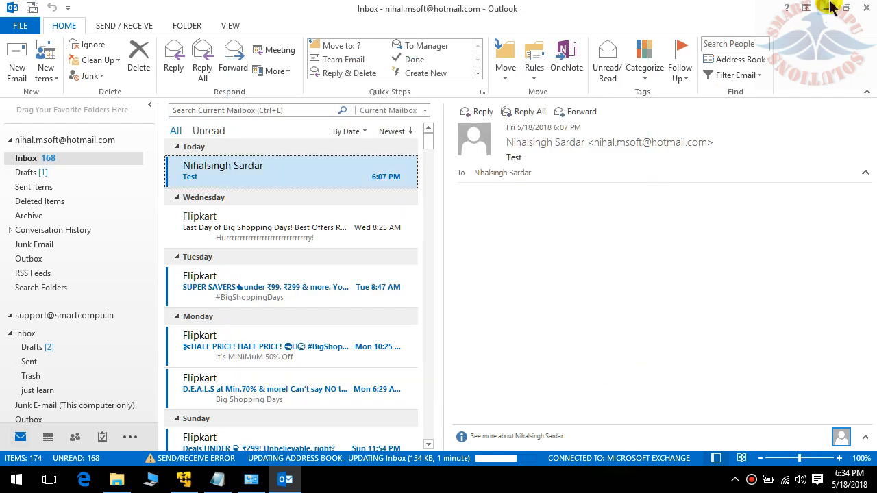